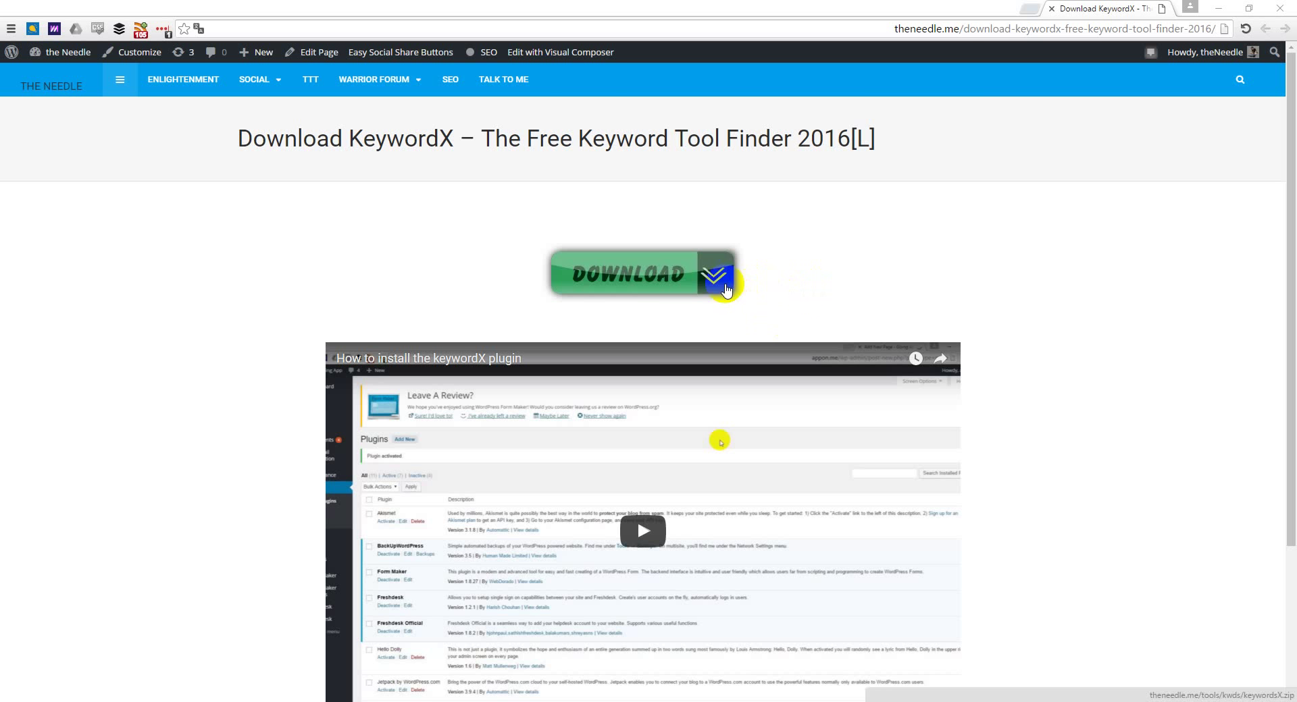
Download the KeywordX zip from theneedle.me and reach WordPress's Upload Plugin form.
left_click(641, 273)
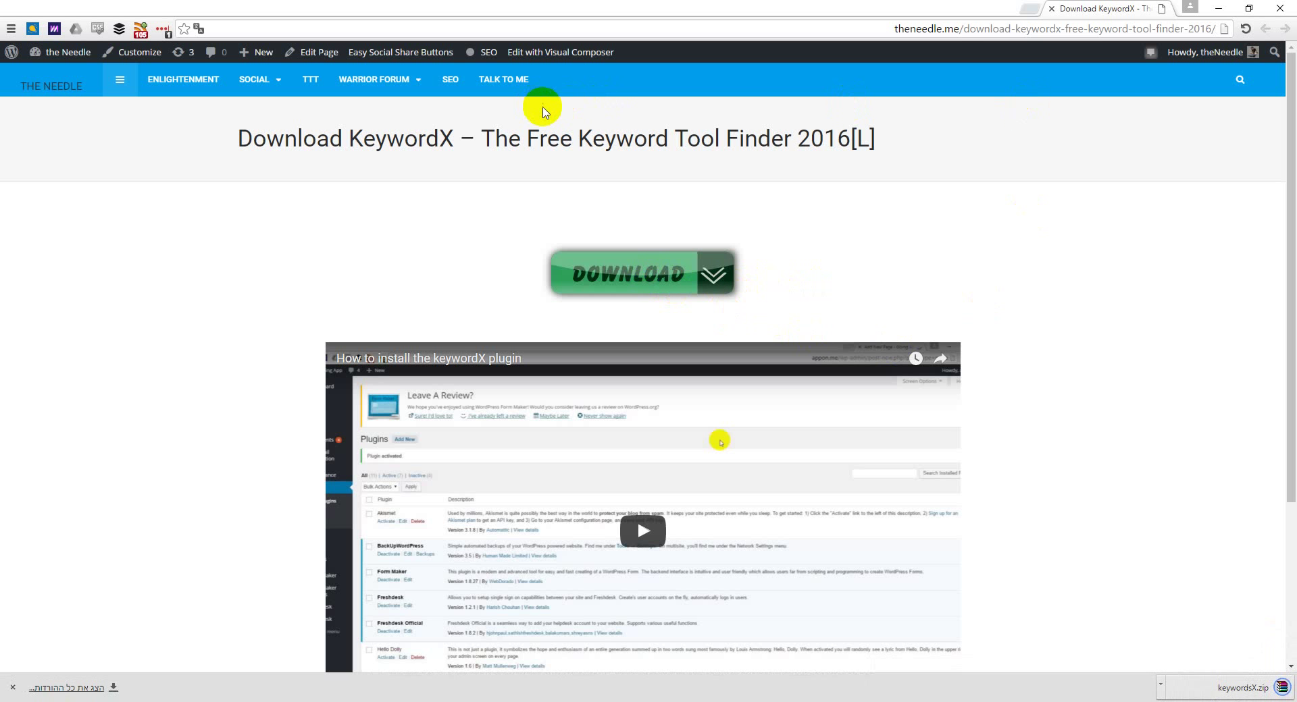
mouse_move(54, 78)
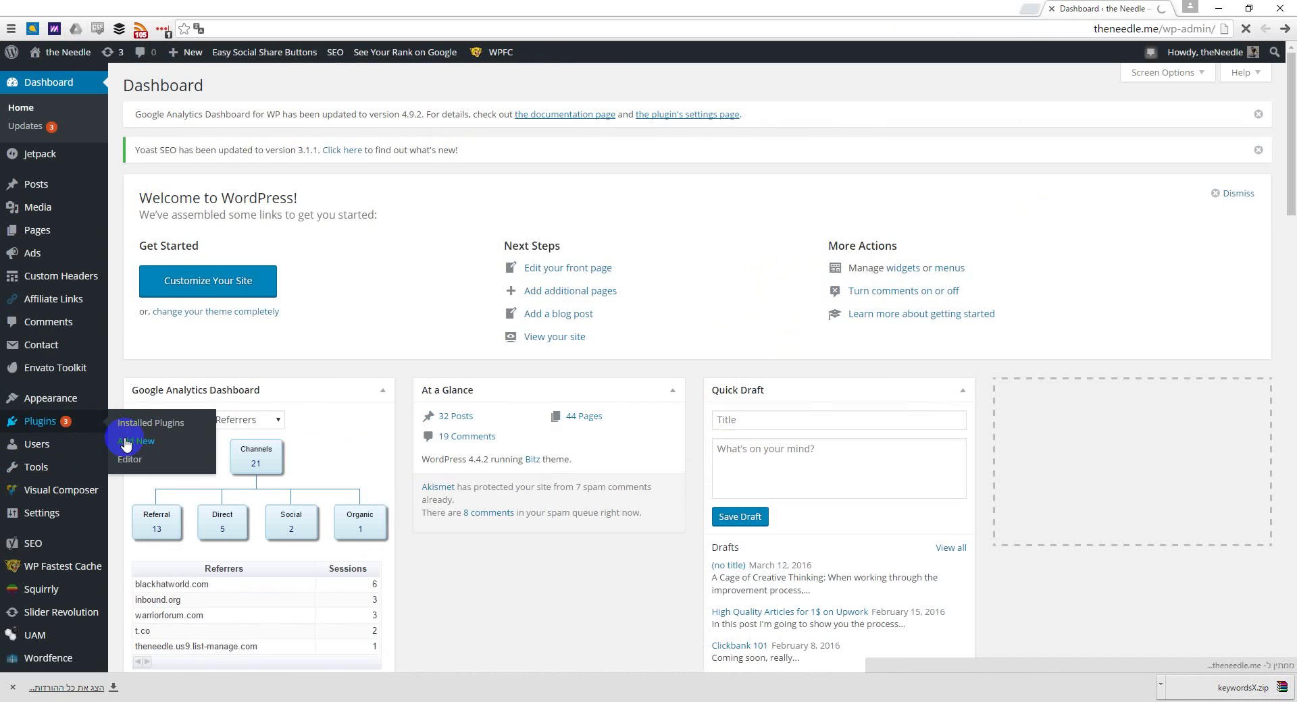
left_click(132, 441)
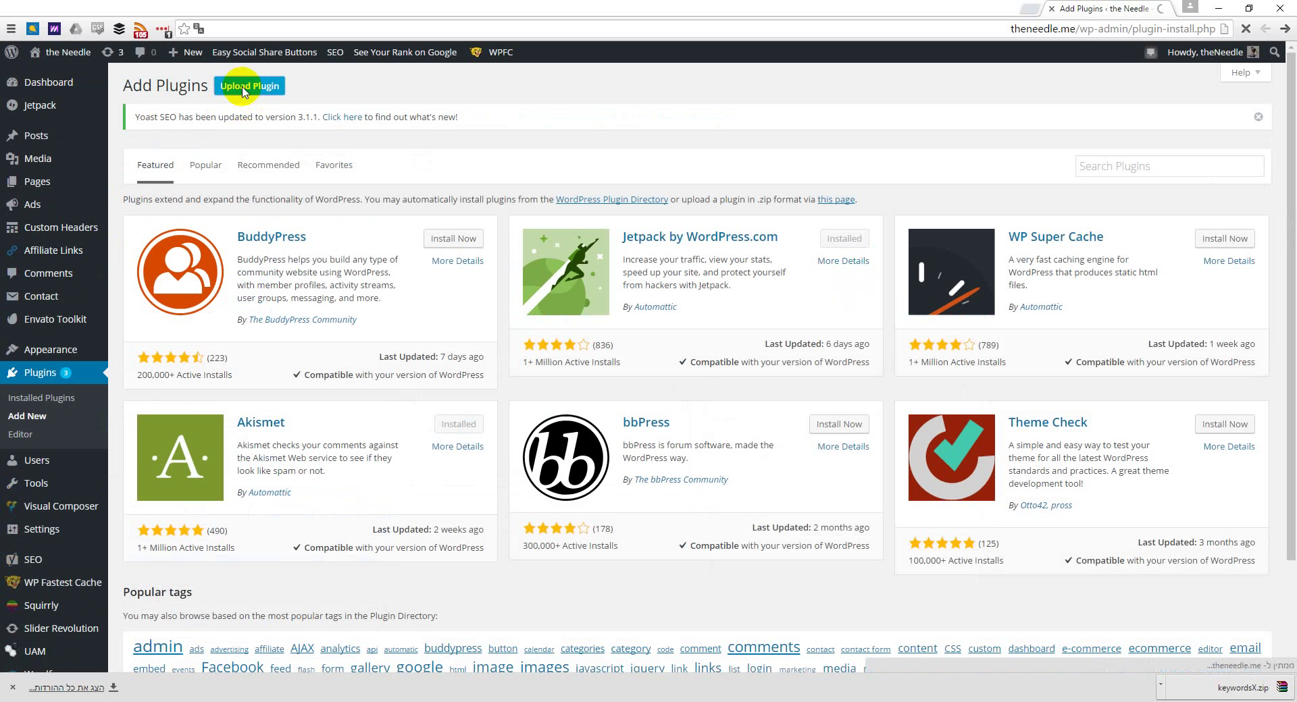
left_click(249, 85)
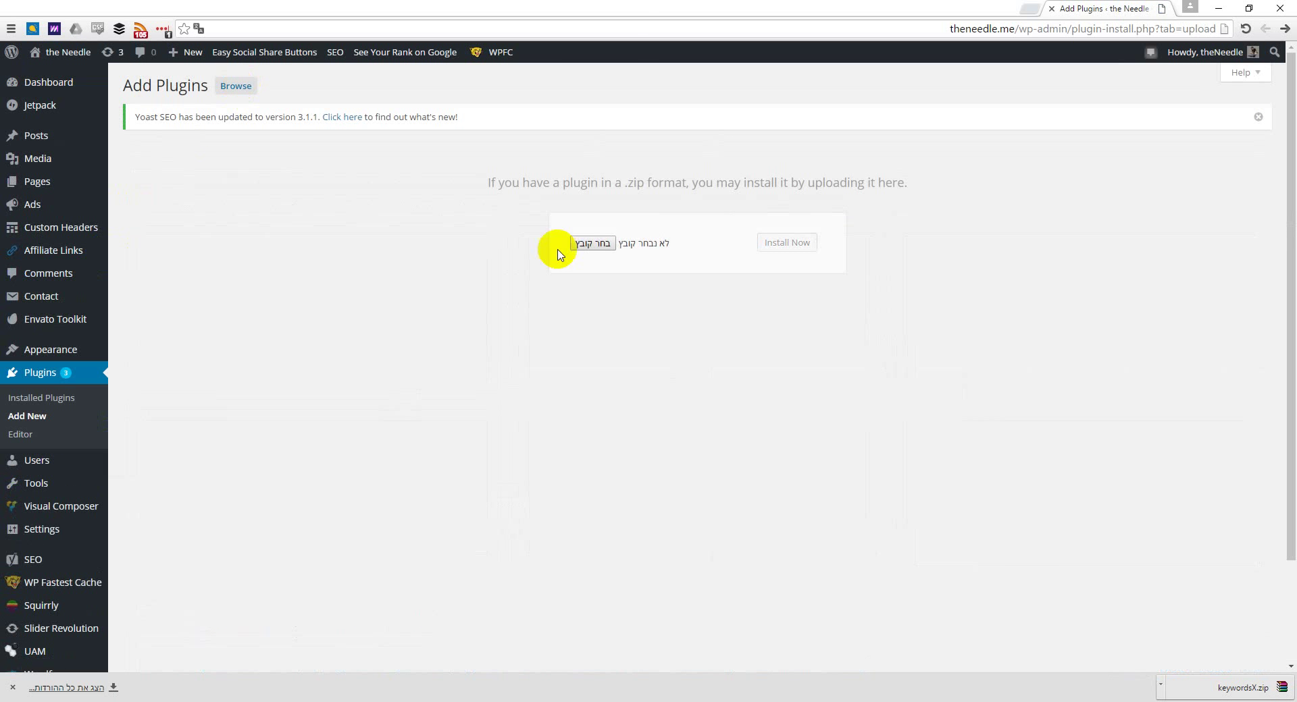
Attach keywordsX.zip from the Downloads folder to the plugin upload form.
left_click(592, 242)
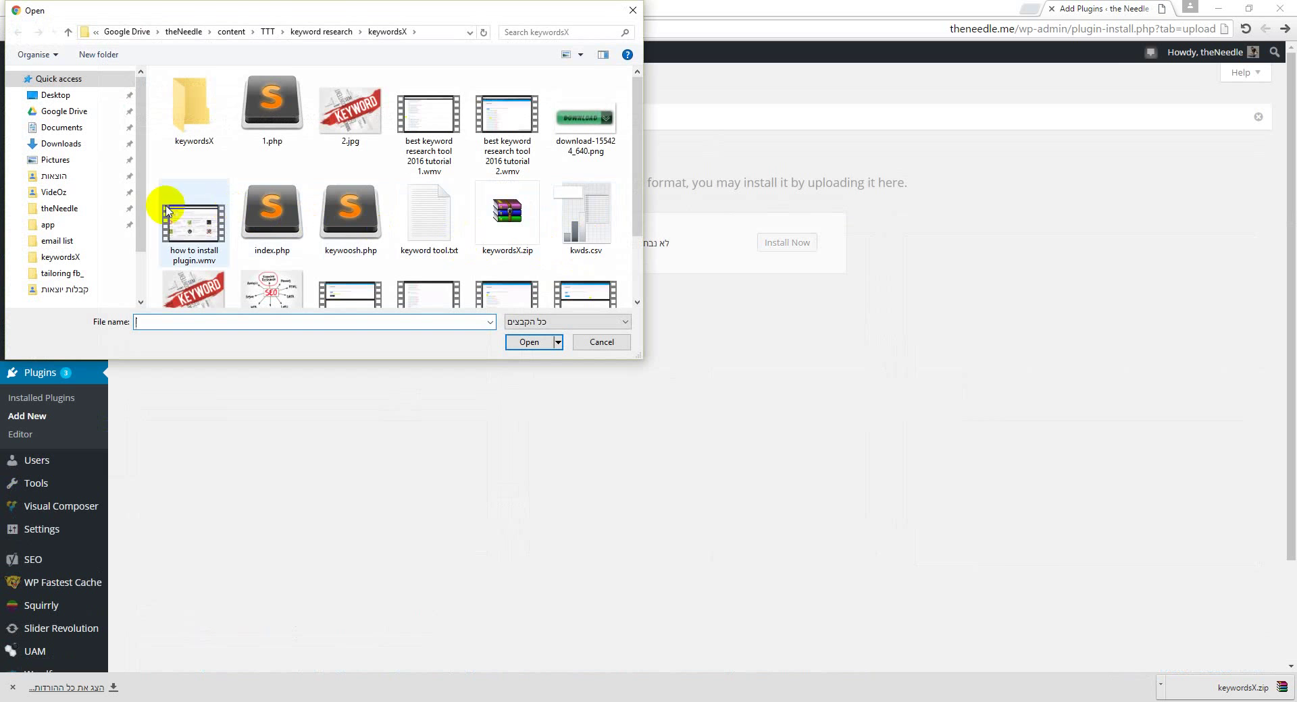
left_click(60, 143)
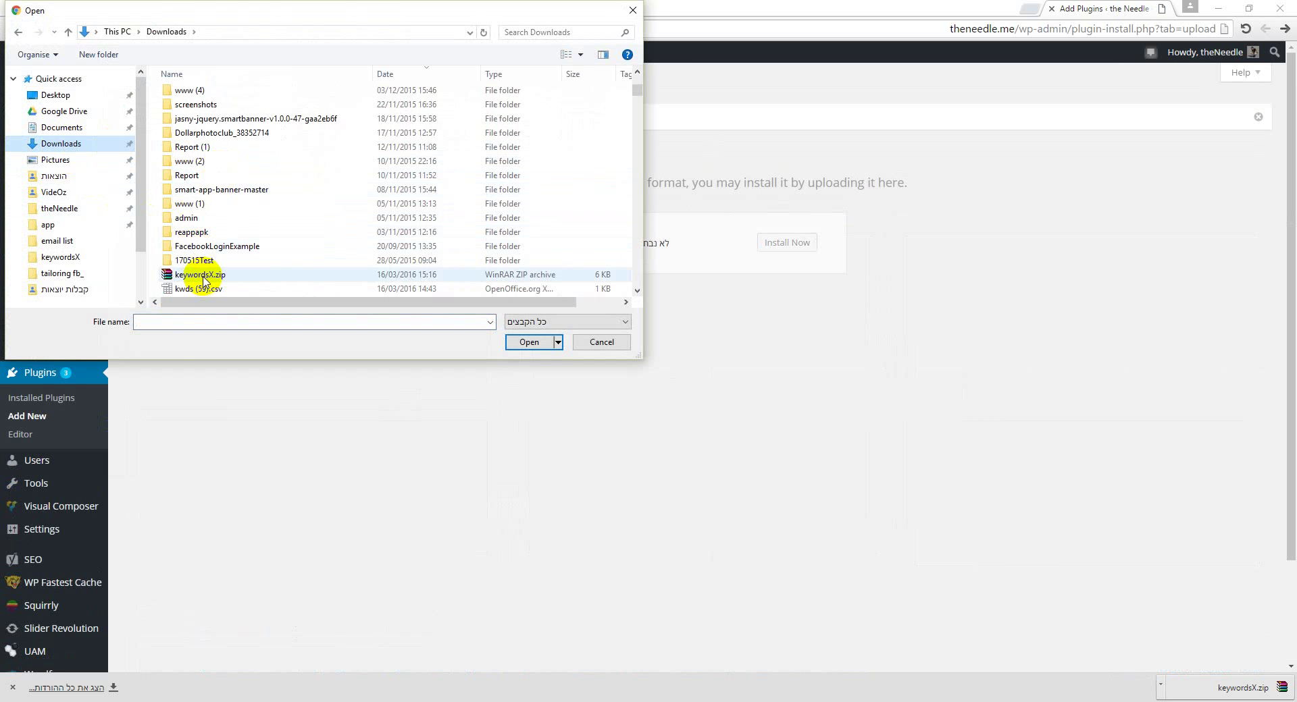
left_click(528, 342)
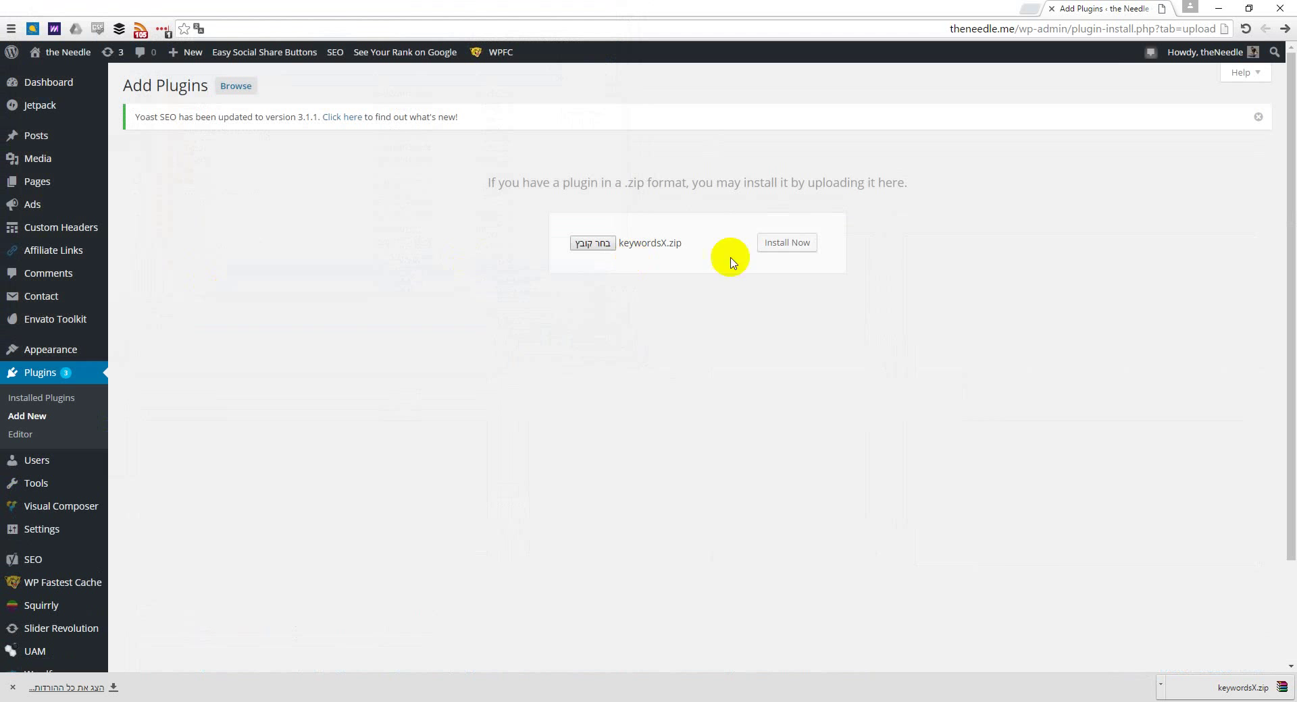
Install keywordsX.zip with Install Now, then activate the new plugin.
left_click(785, 242)
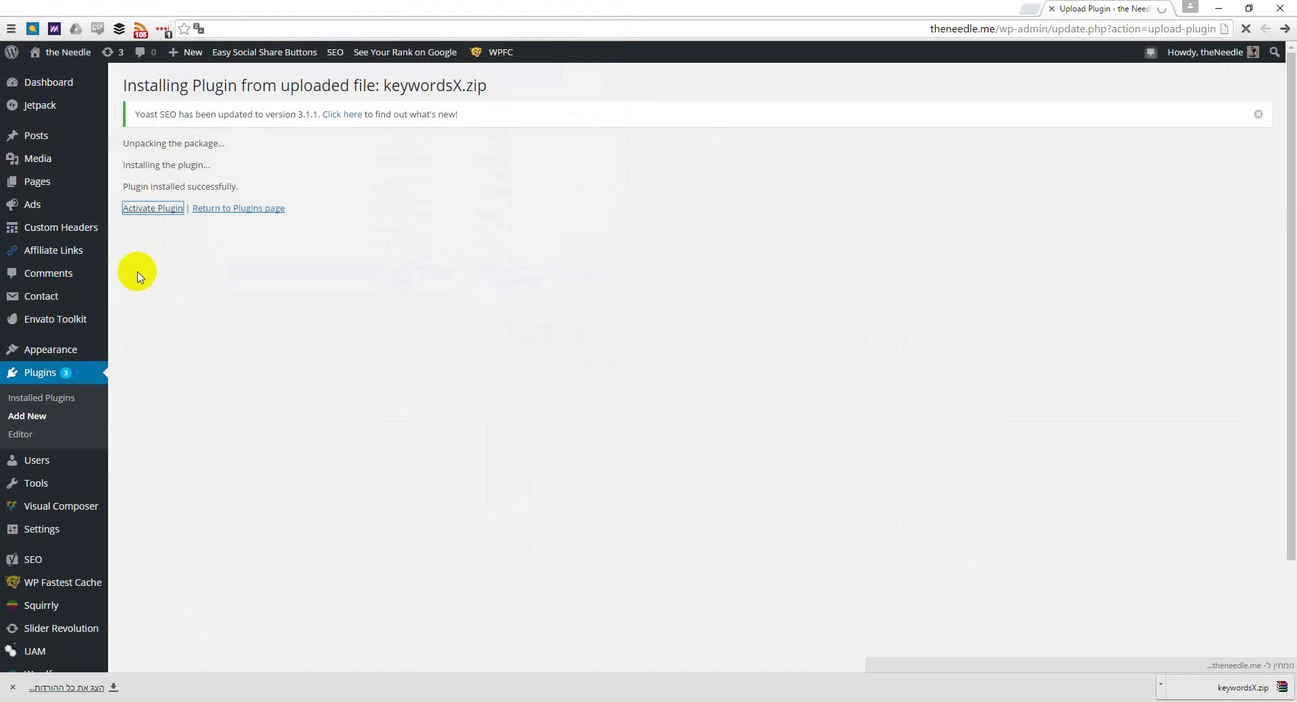
left_click(152, 207)
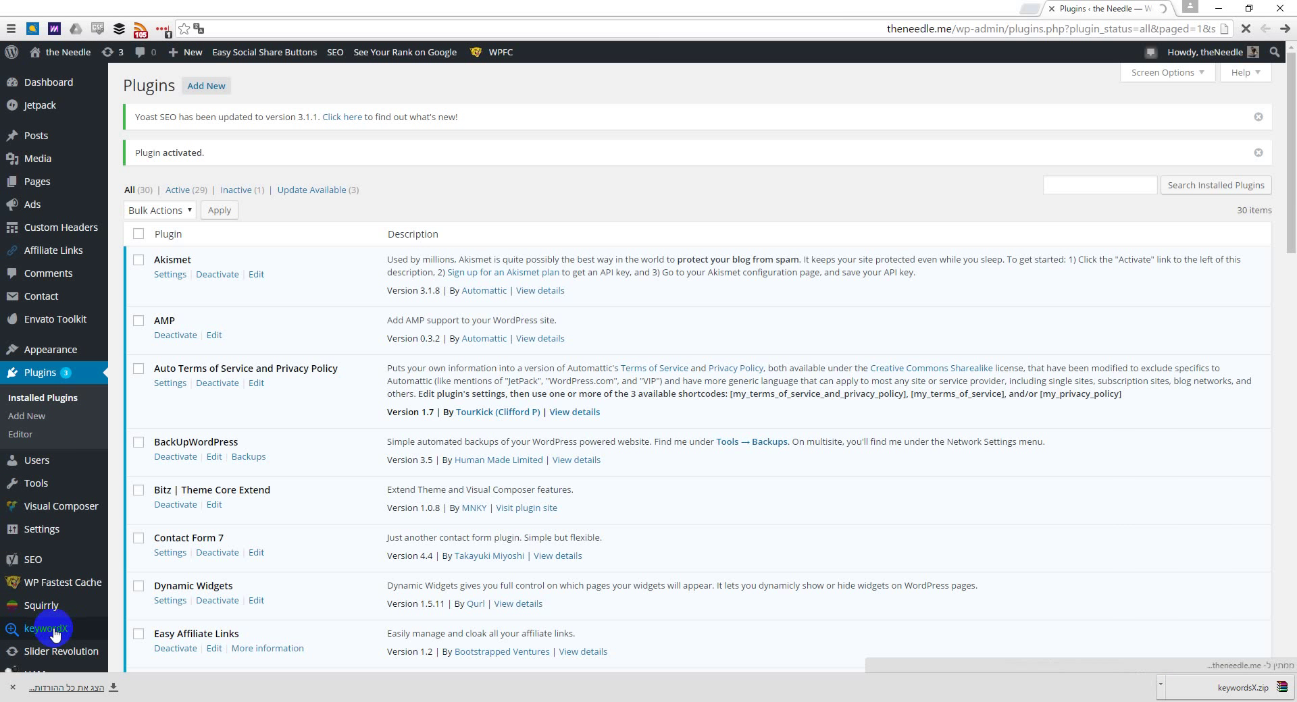
Open keywordX from the admin sidebar to show its empty keyword search form.
left_click(47, 629)
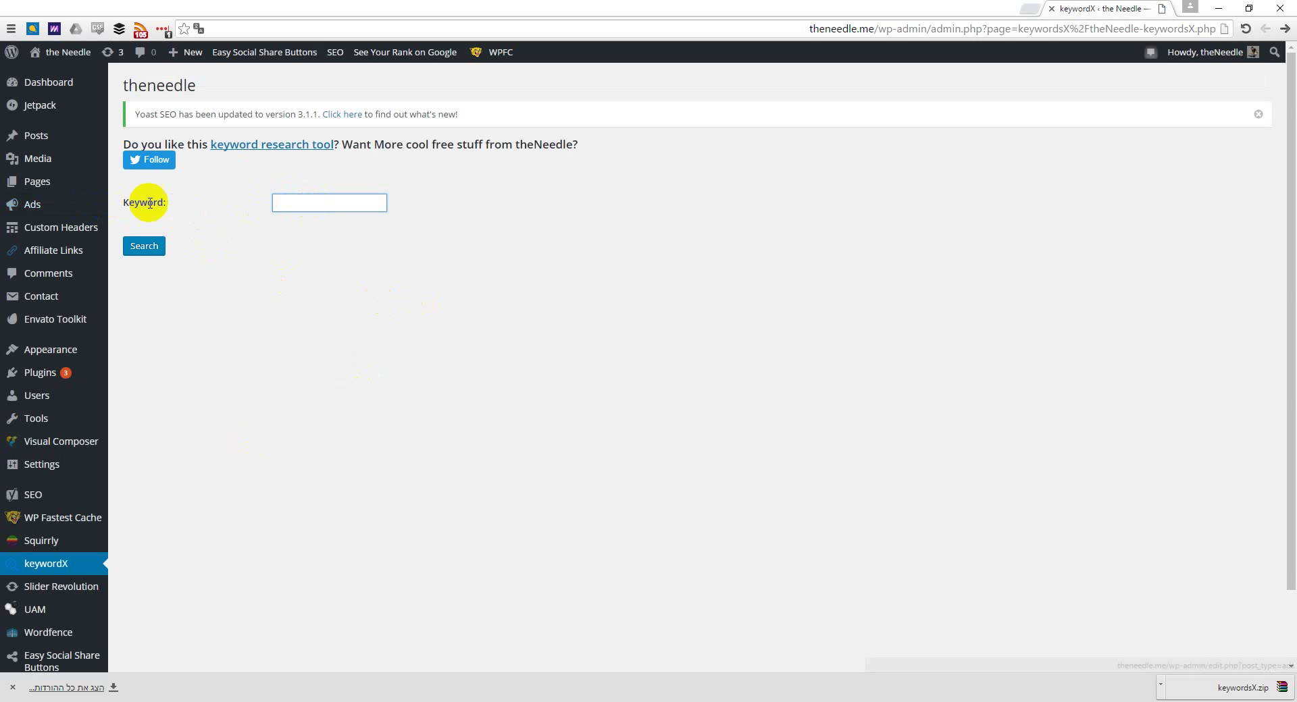
mouse_move(156, 160)
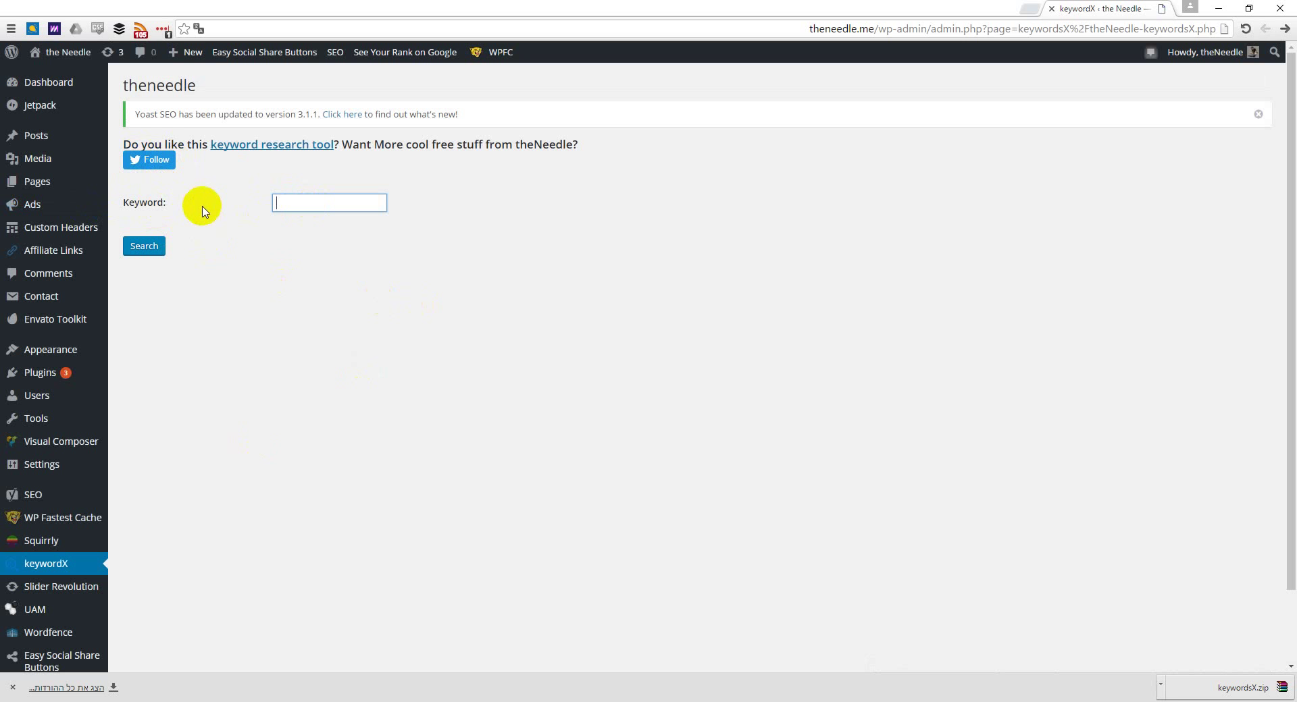
mouse_move(165, 201)
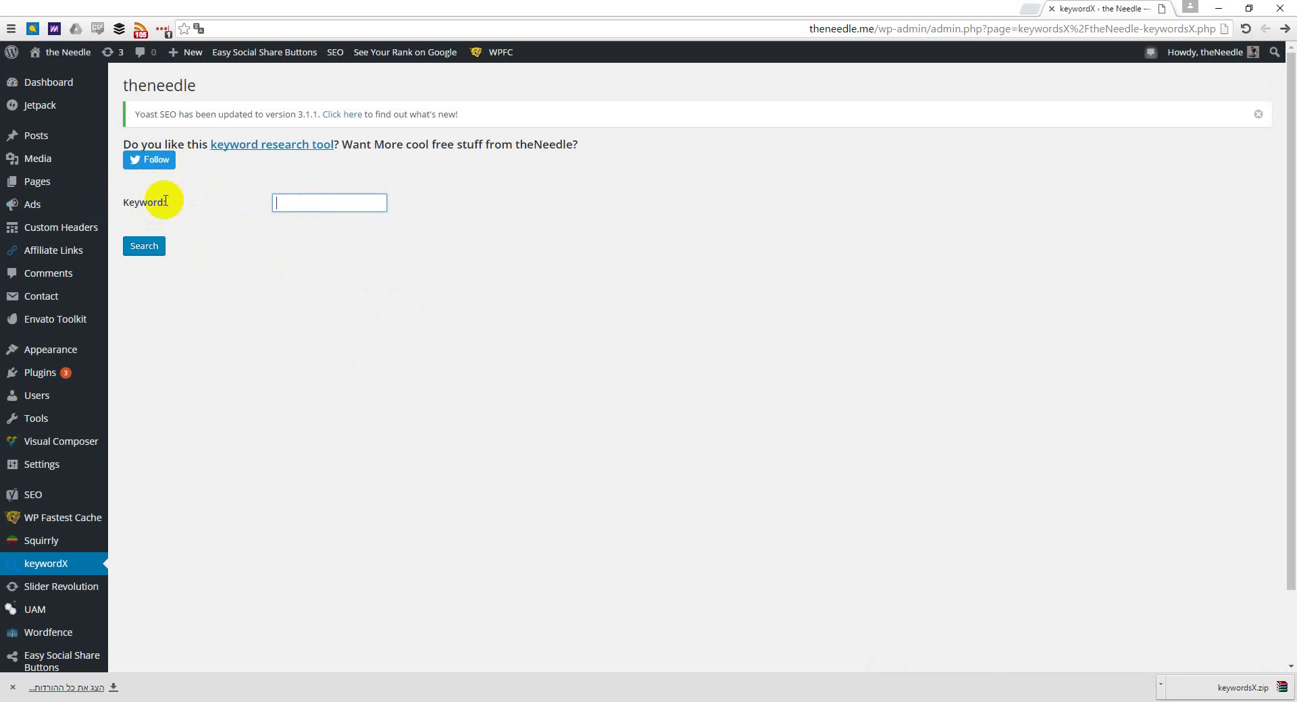
mouse_move(197, 228)
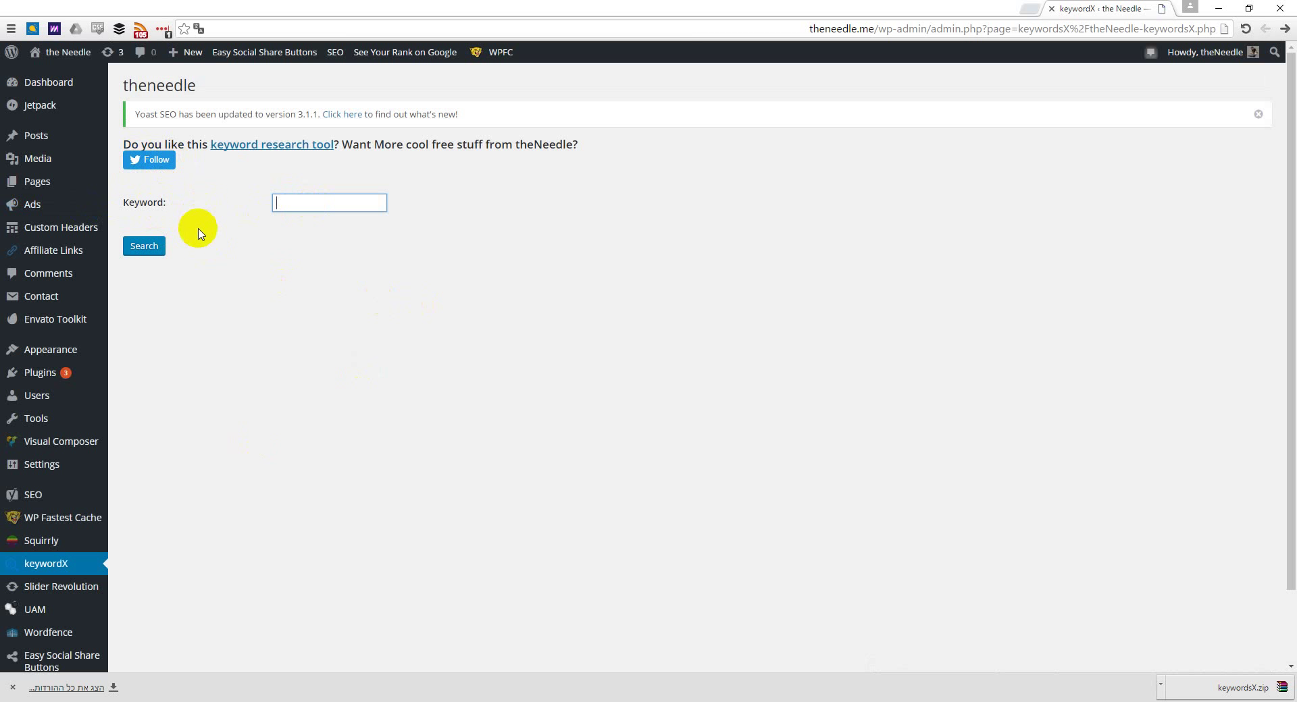